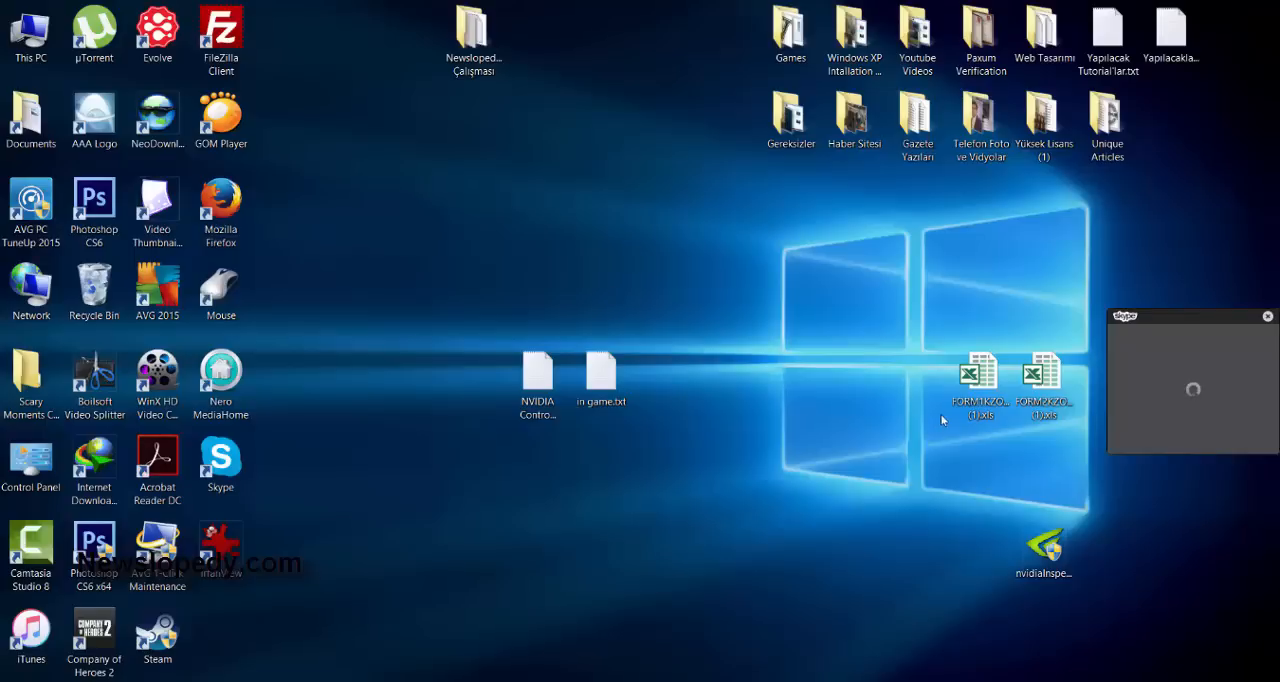
mouse_move(884, 436)
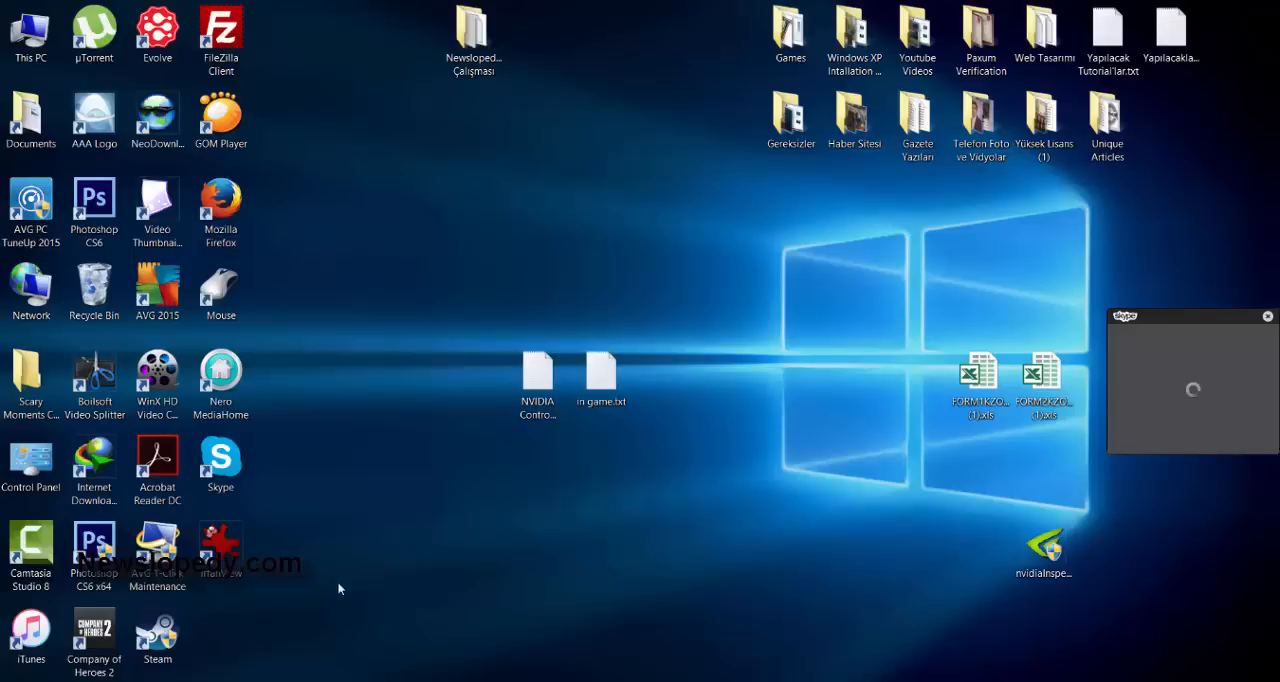
Read the in game.txt notes: disable supersampling, disable vsync, buffer count=1
left_click(600, 374)
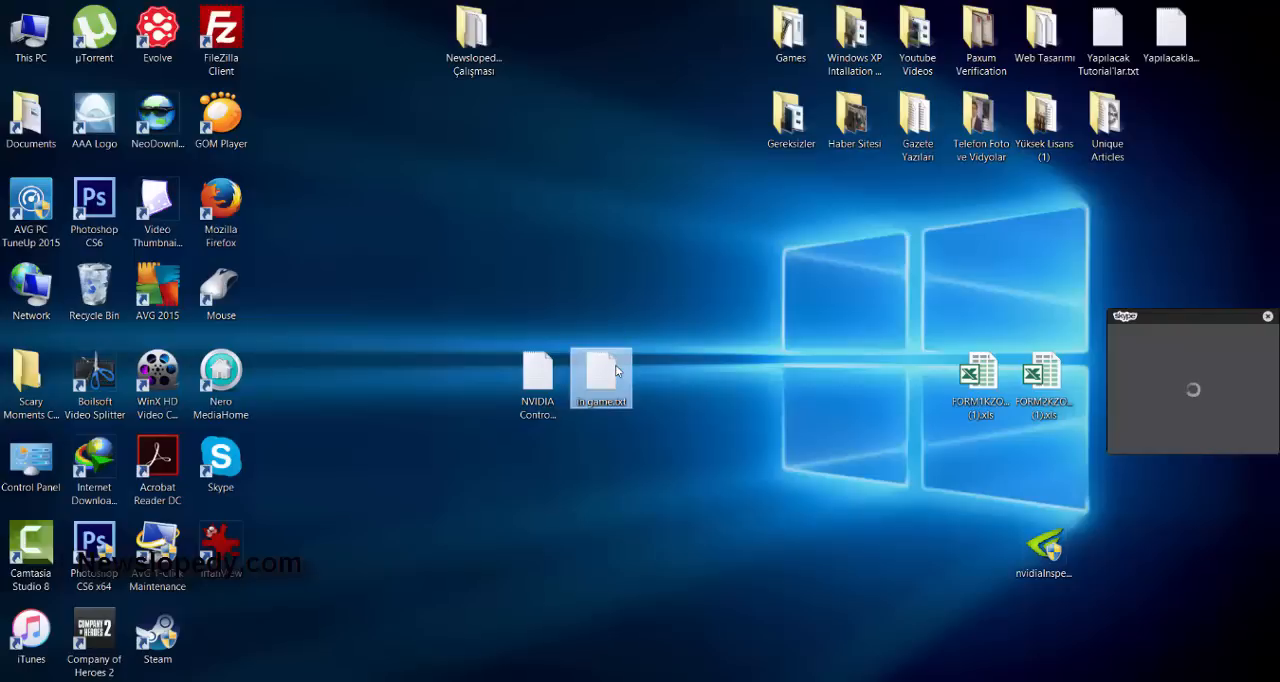
double_click(600, 378)
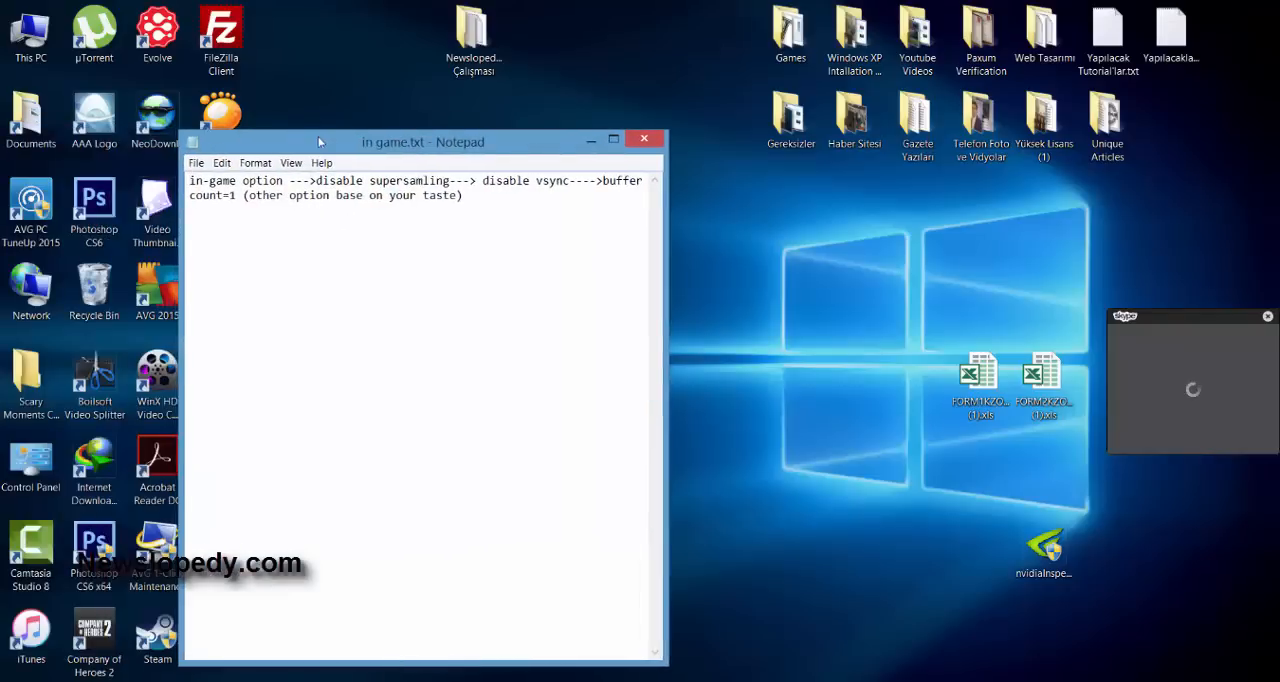
double_click(340, 180)
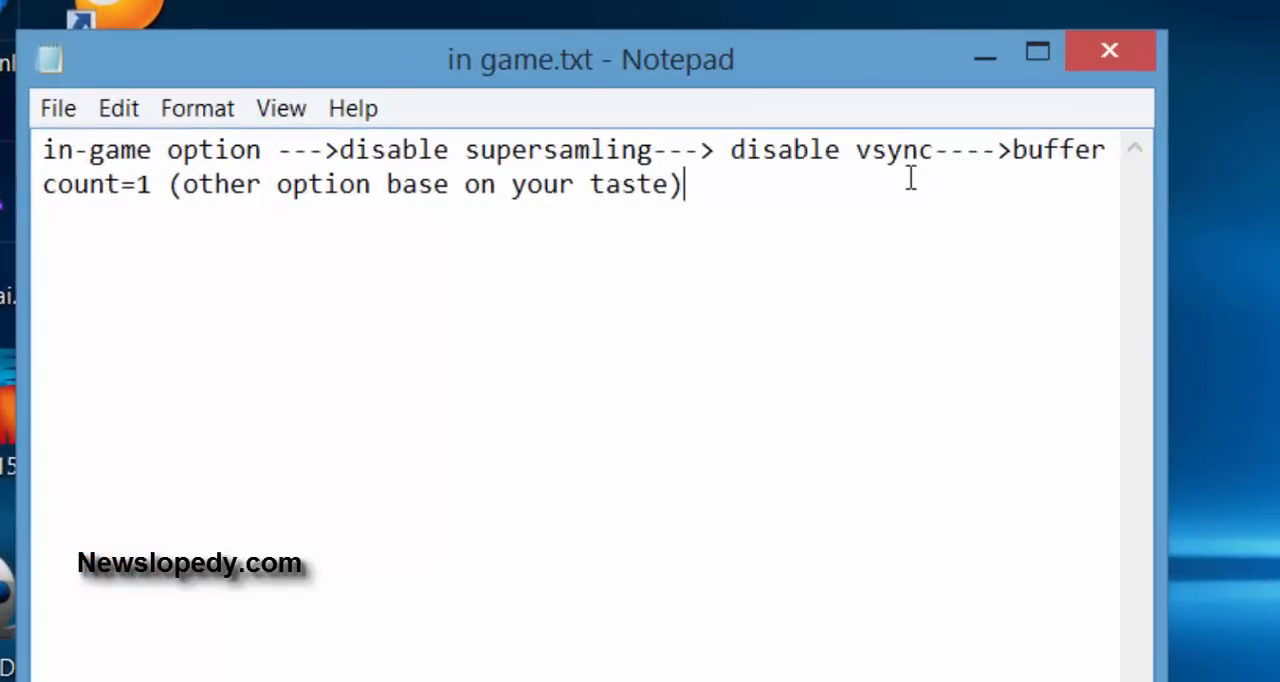
mouse_move(990, 160)
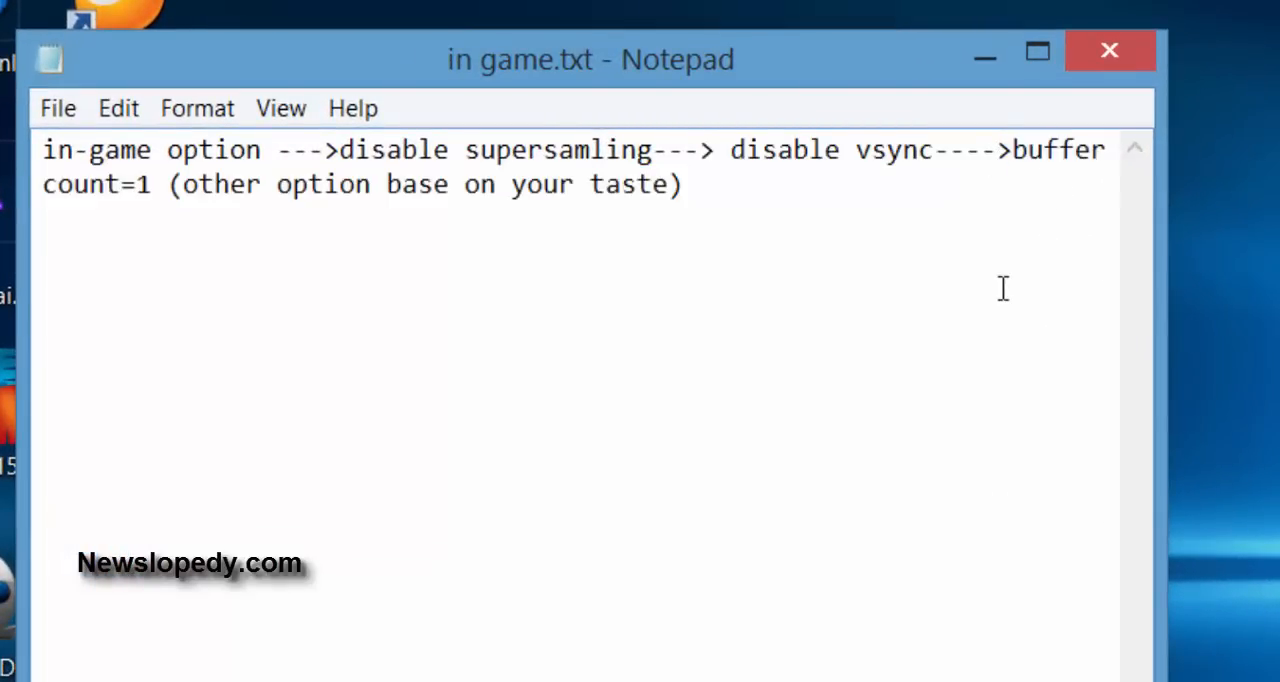
left_click(684, 184)
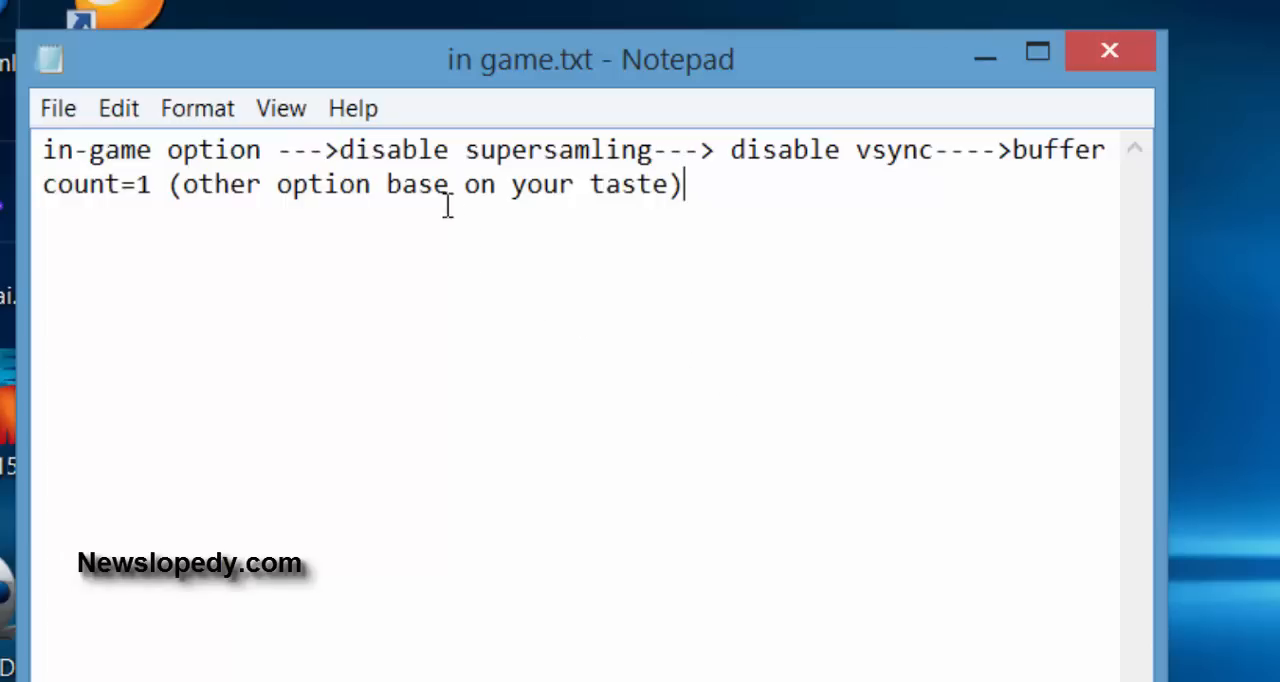
mouse_move(932, 340)
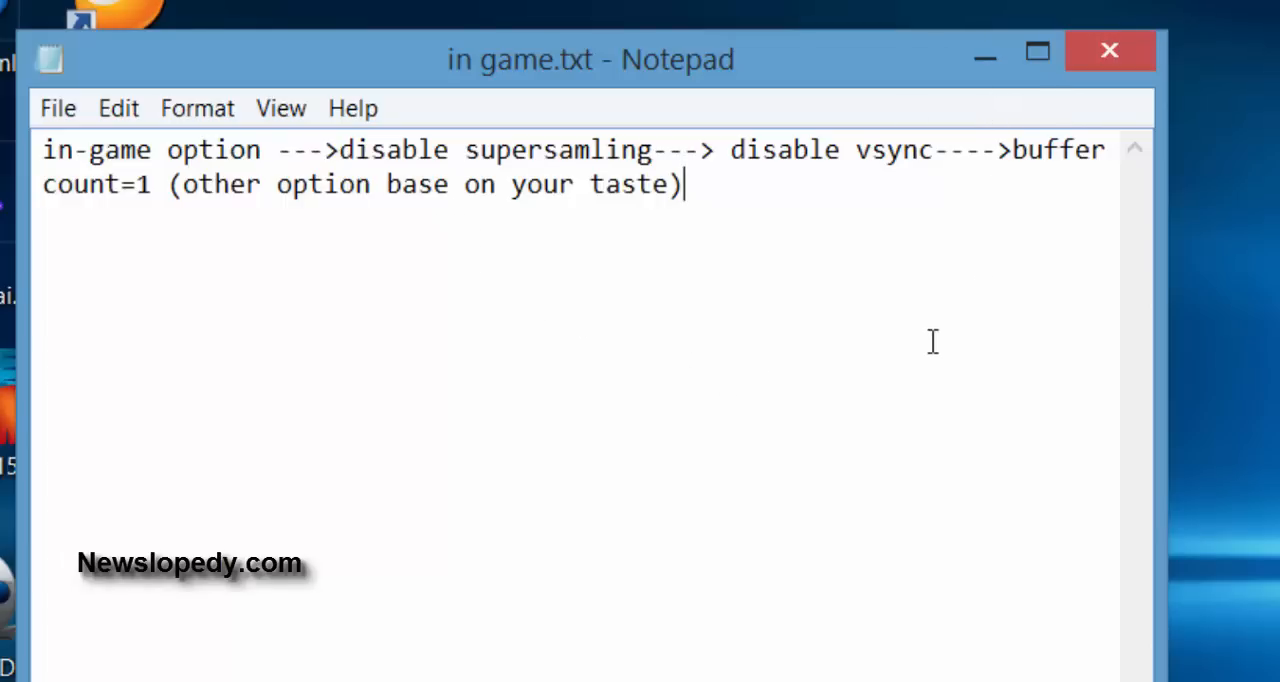
mouse_move(892, 332)
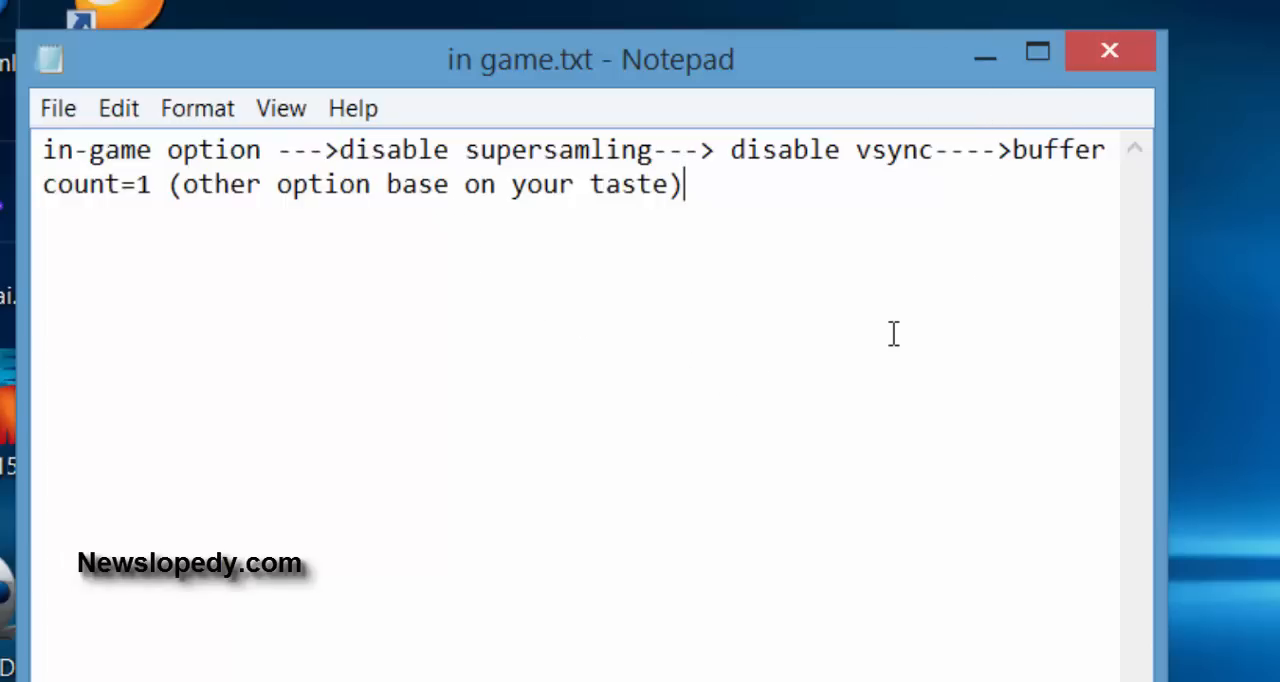
mouse_move(1108, 52)
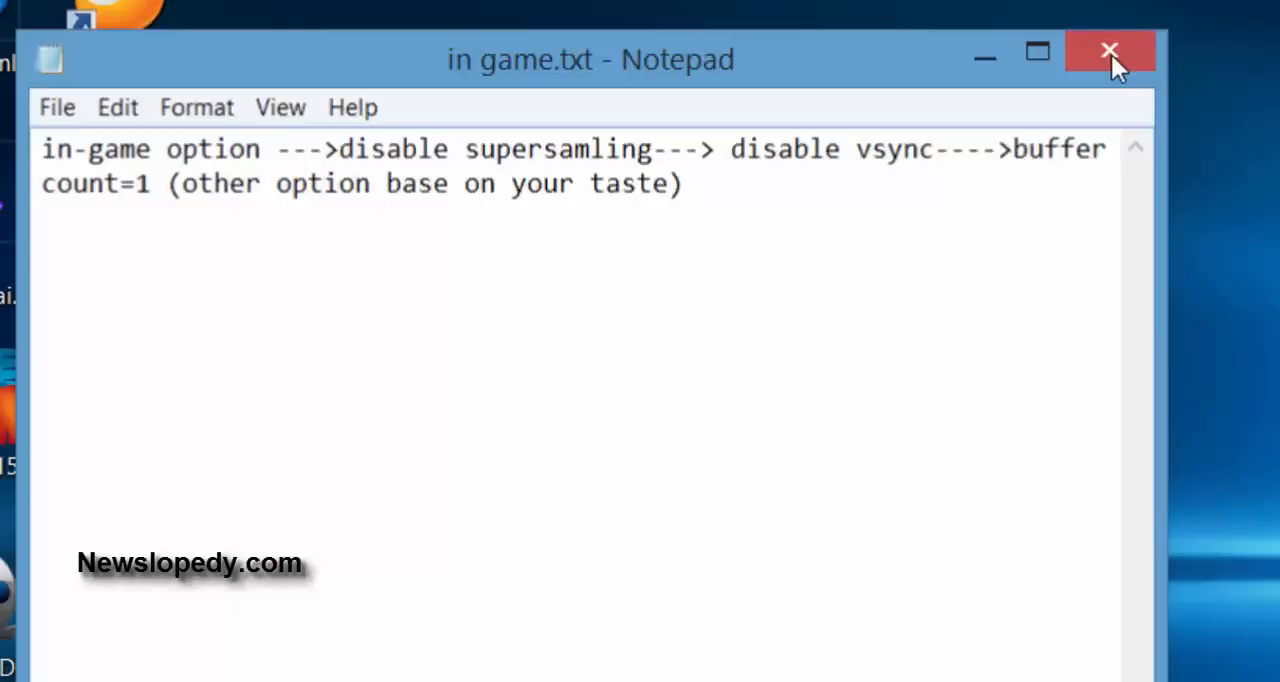
Close the notes and launch NVIDIA Control Panel from the desktop context menu
left_click(1108, 52)
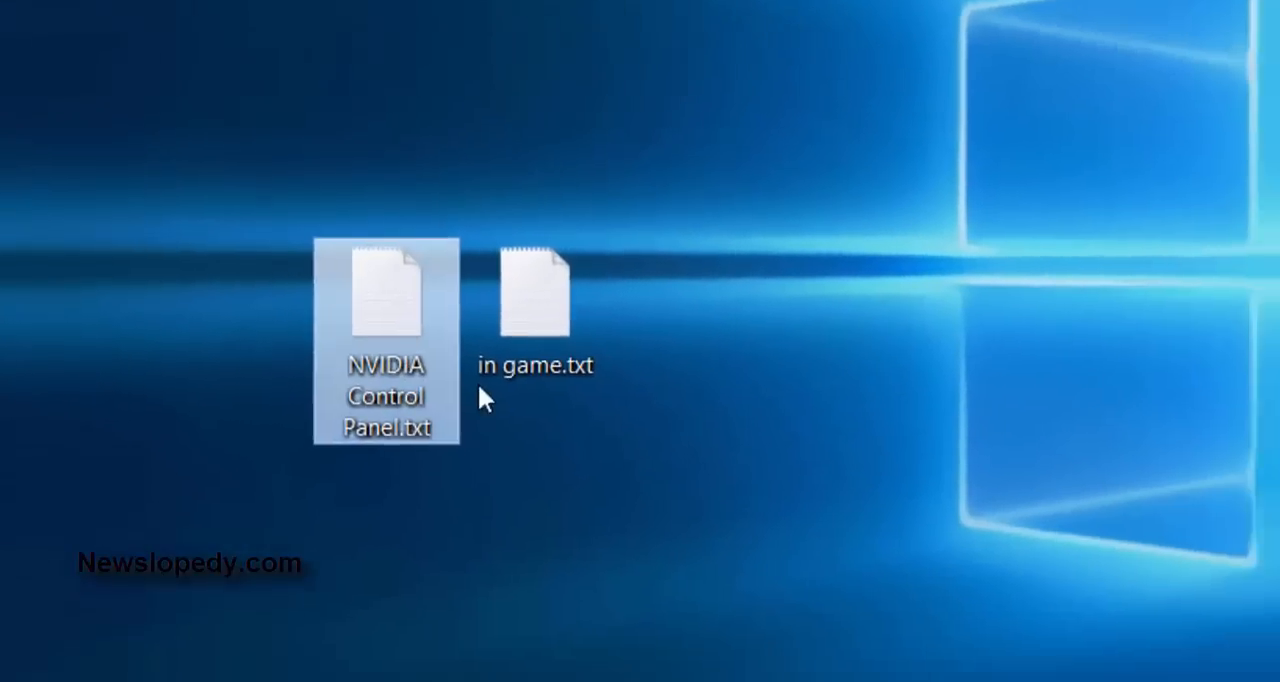
right_click(590, 618)
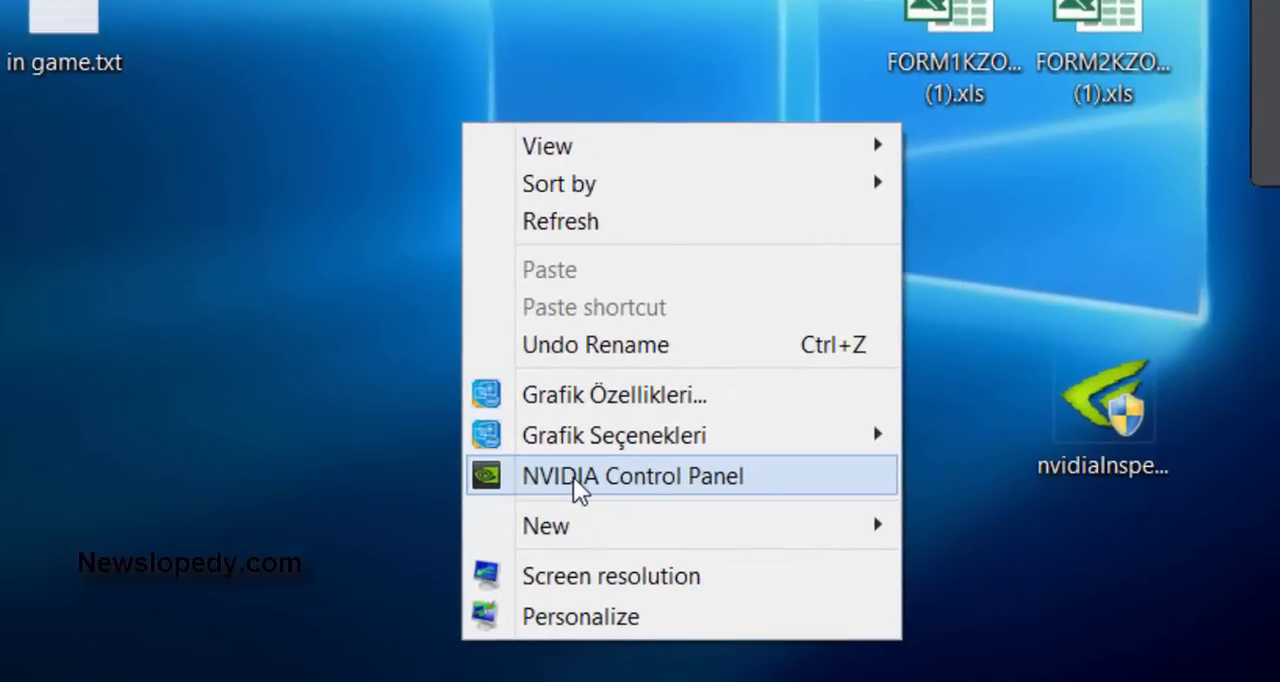
left_click(632, 476)
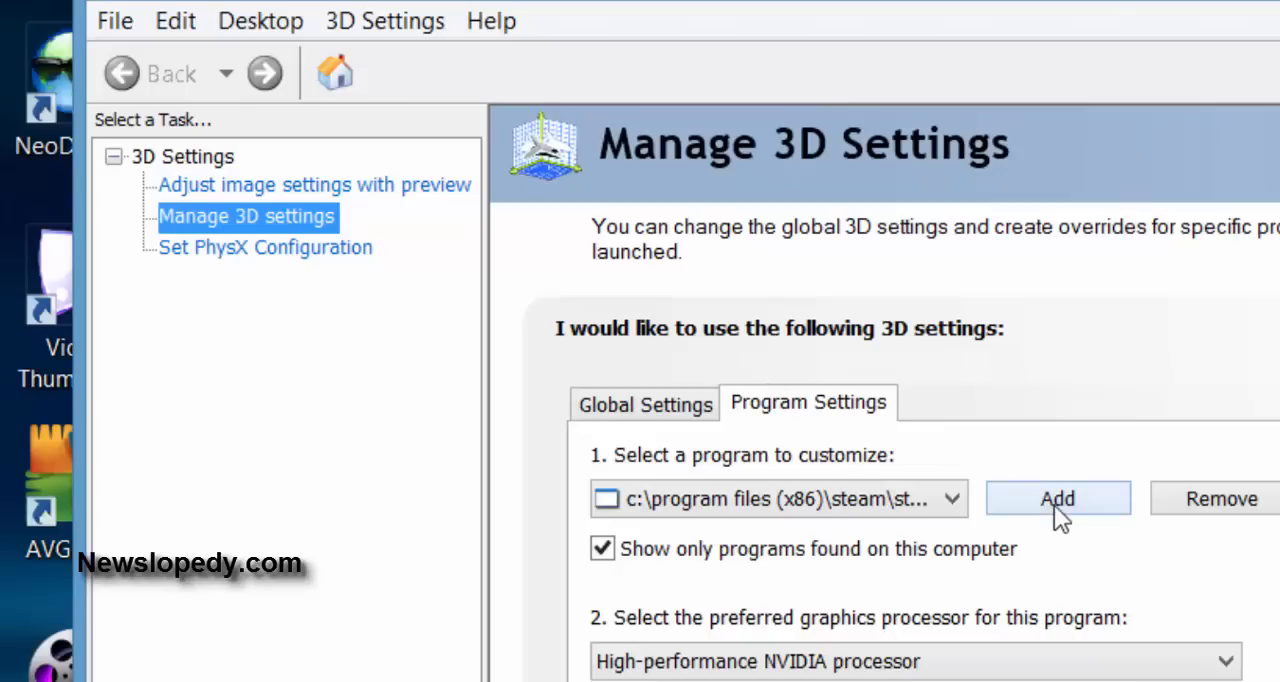
Start adding a program to customize under Manage 3D Settings > Program Settings
left_click(1056, 498)
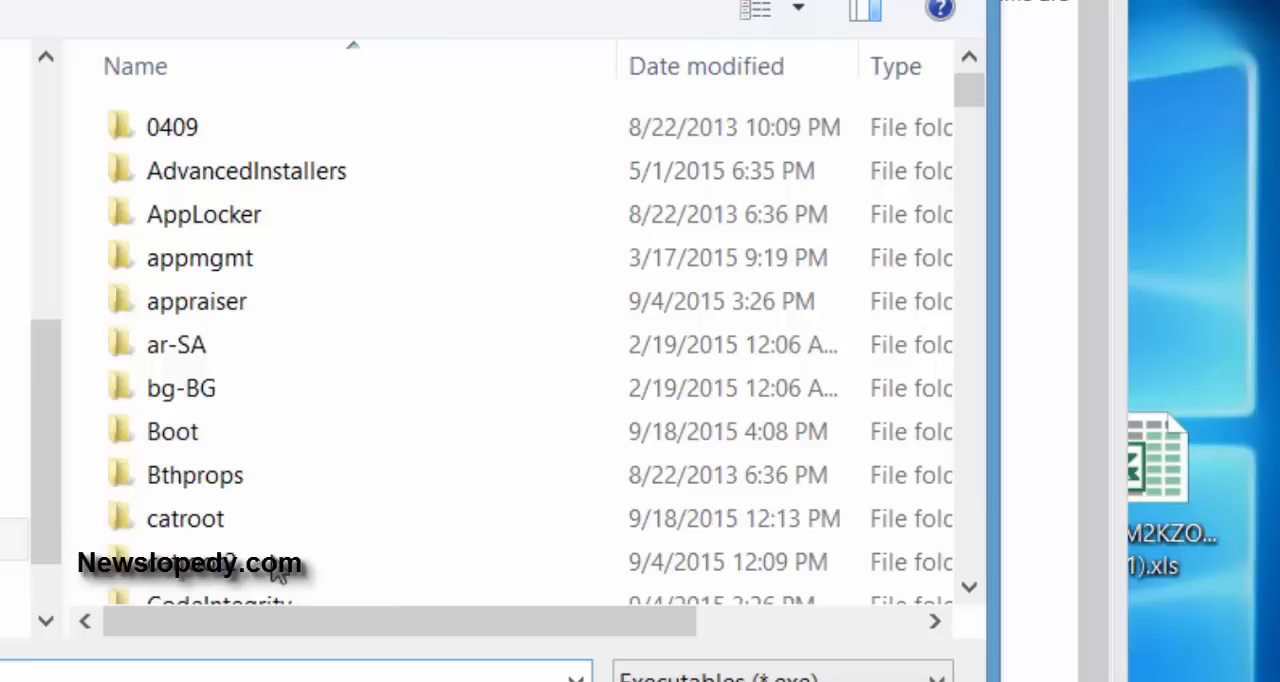
Browse to Program Files (x86) > Steam > steamapps > common > NBA2K16
left_click(196, 300)
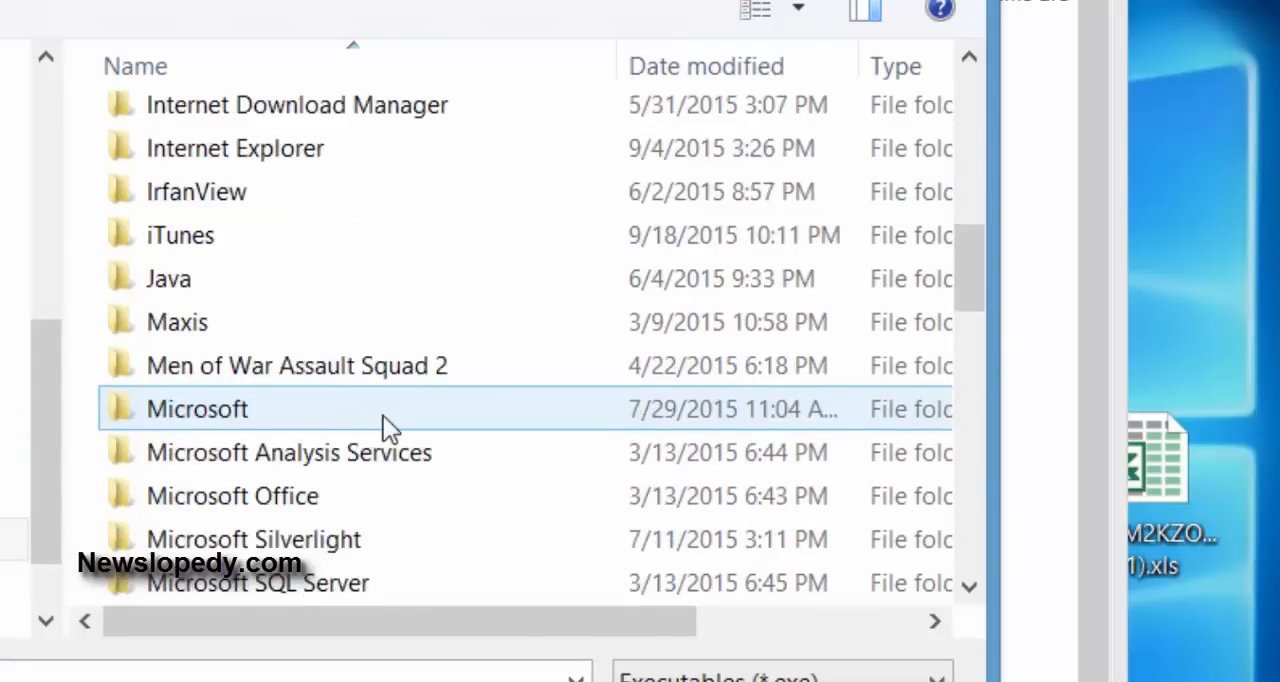
double_click(196, 408)
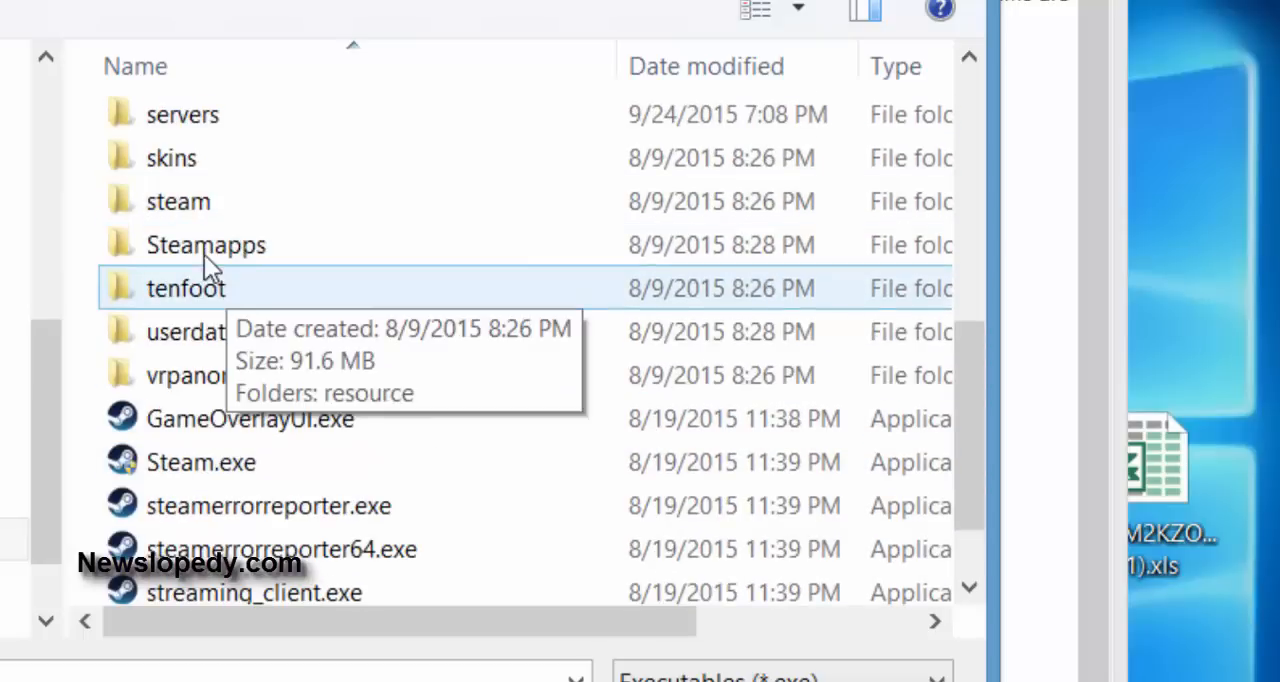
double_click(204, 244)
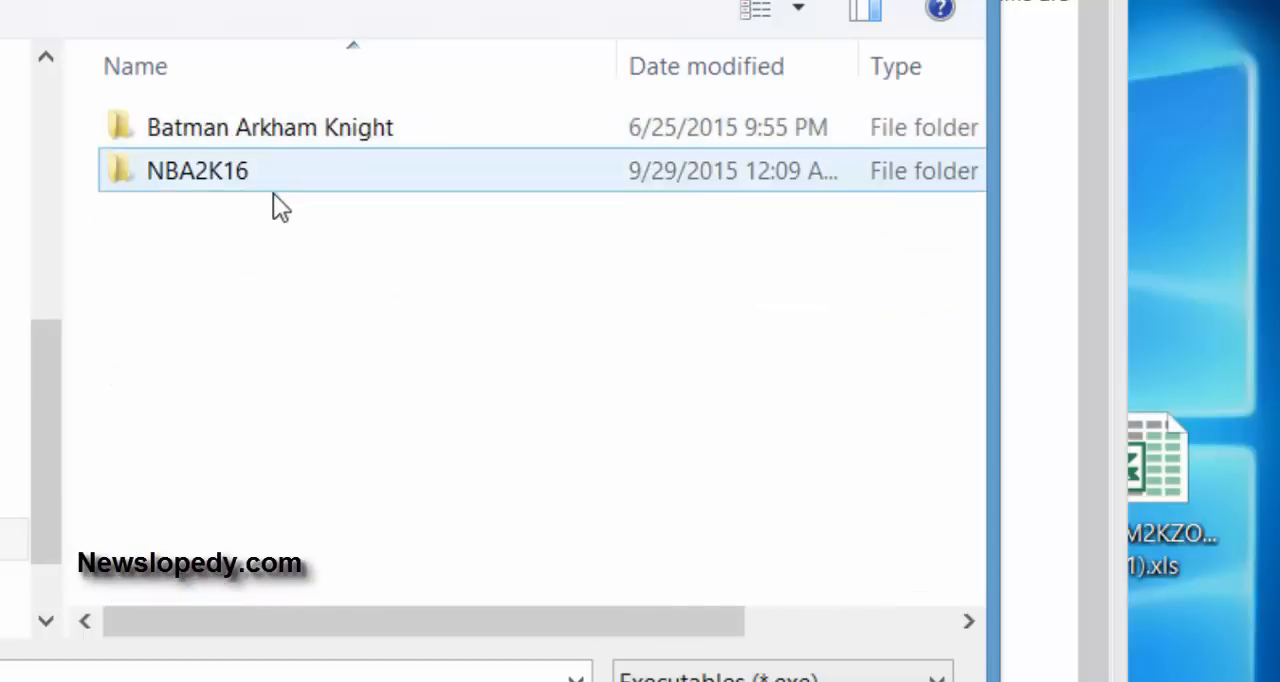
double_click(196, 170)
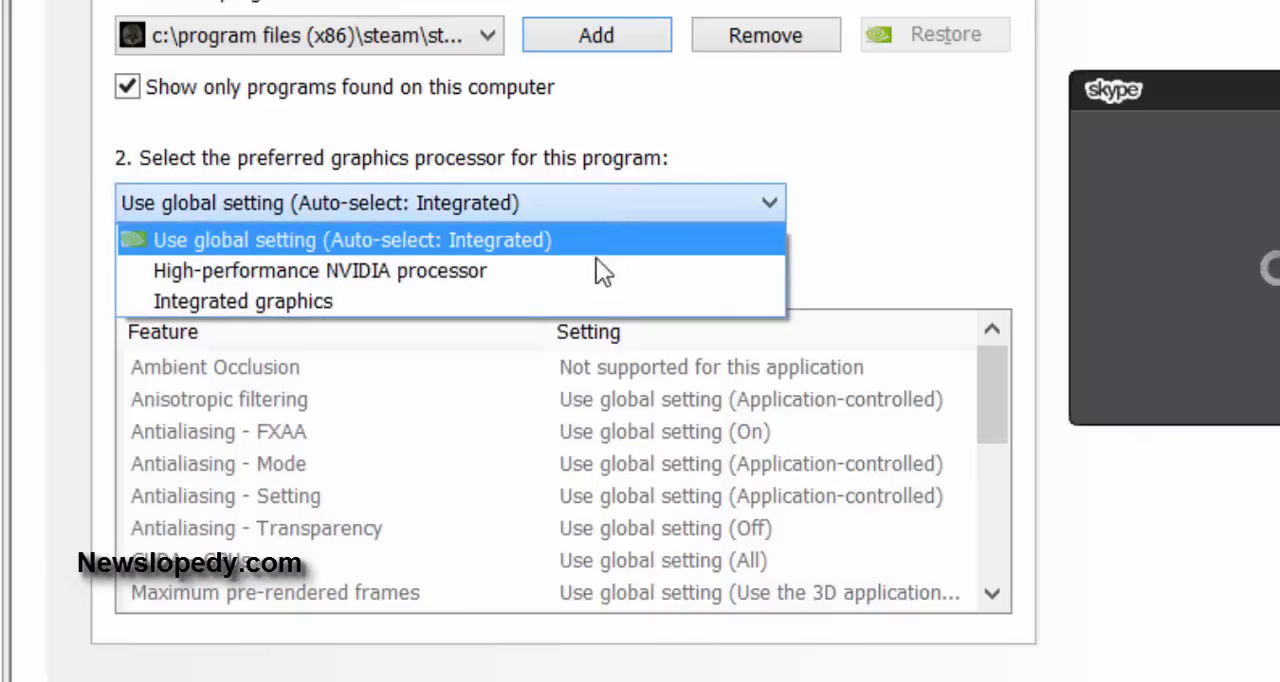
Make High-performance NVIDIA processor the game's preferred graphics processor
left_click(320, 270)
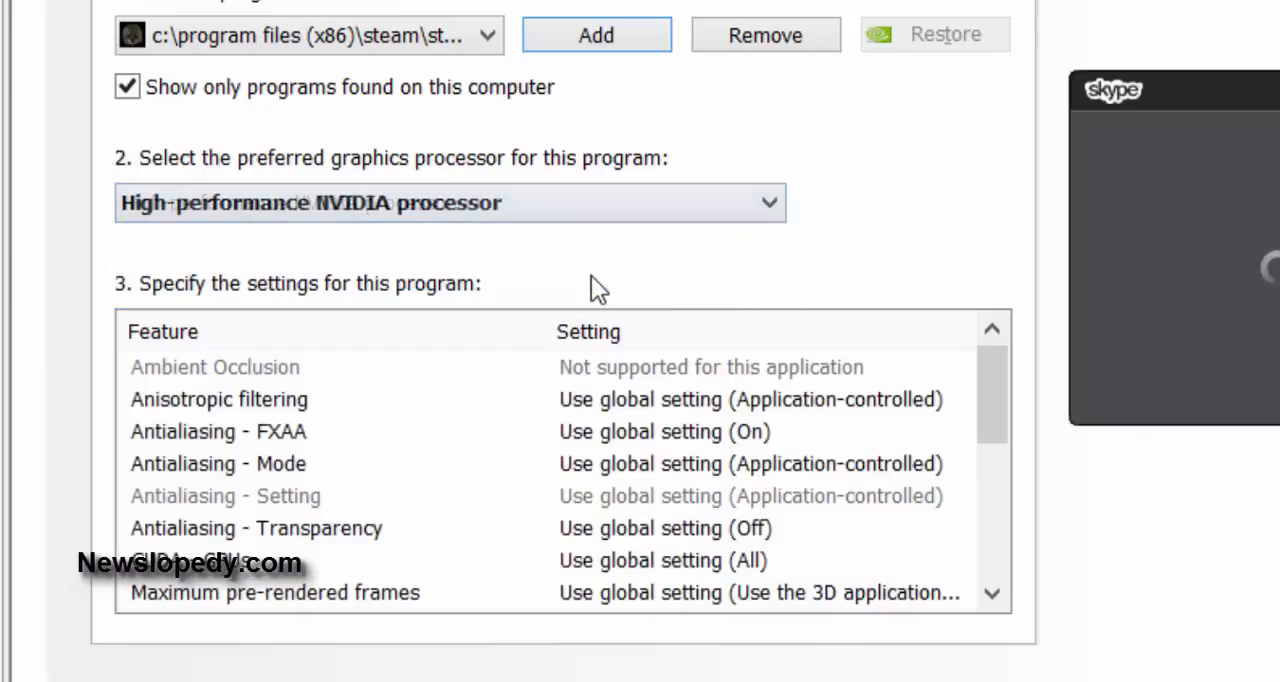
scroll("down", 3)
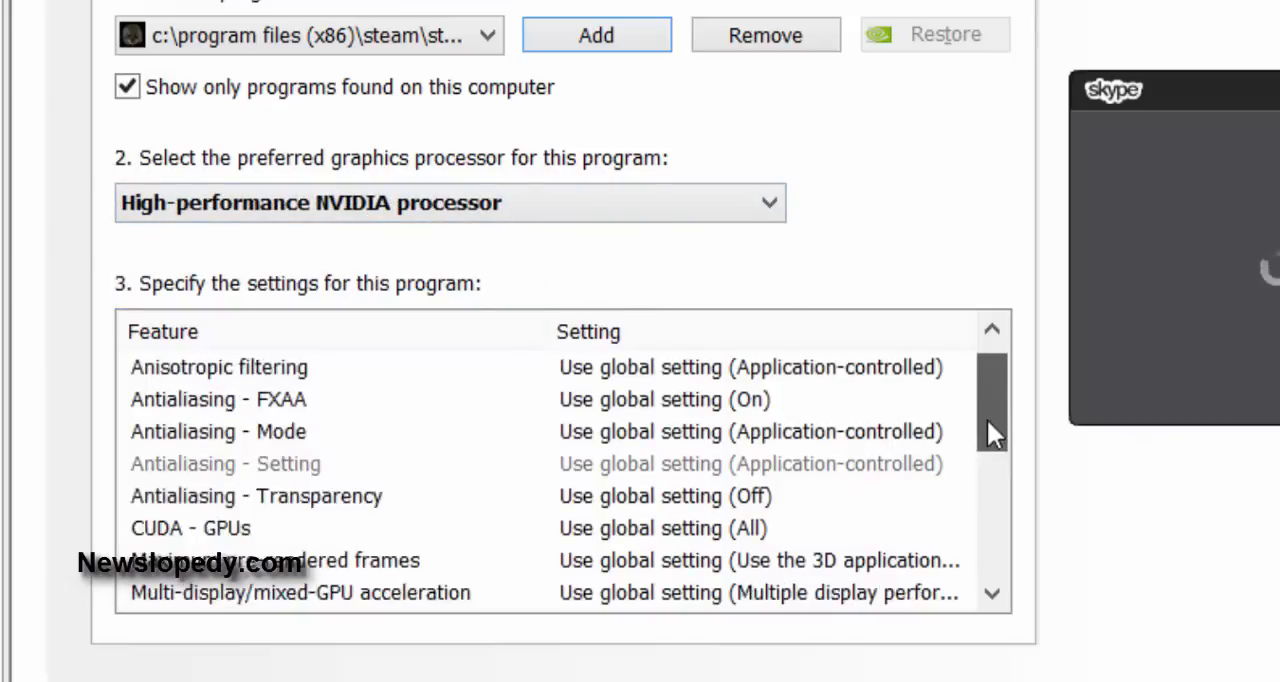
scroll("down", 3)
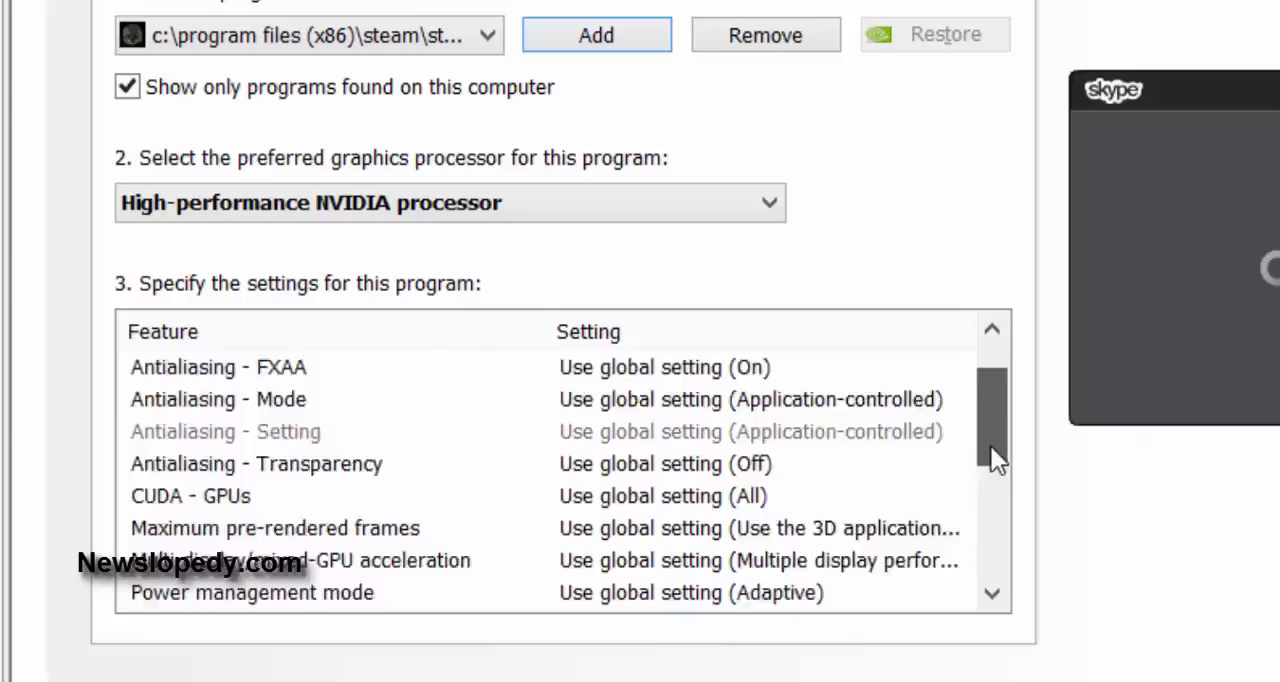
scroll("up", 3)
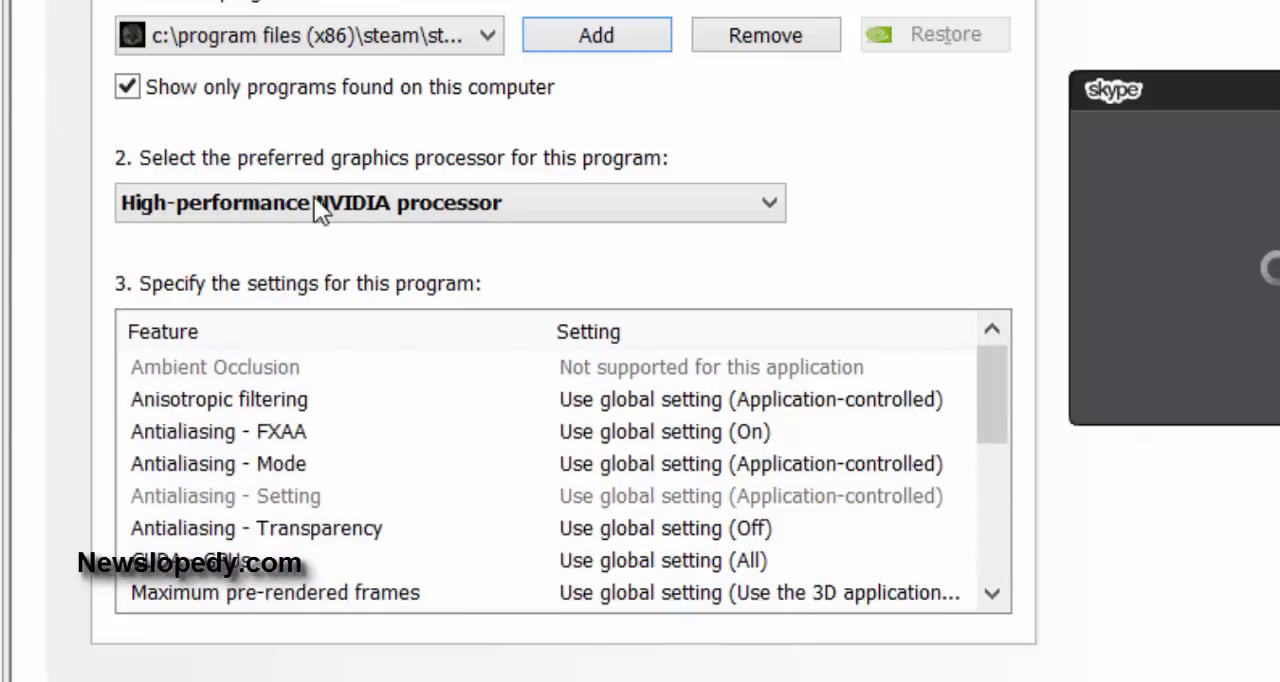
mouse_move(284, 292)
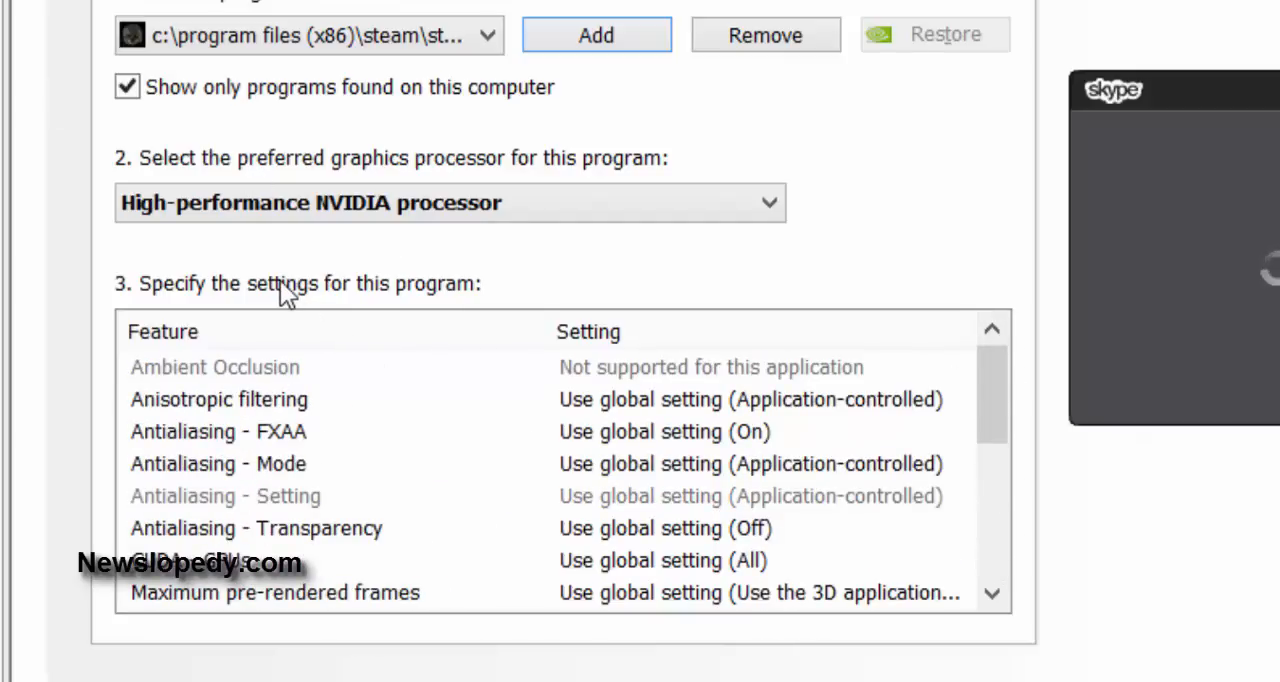
mouse_move(322, 312)
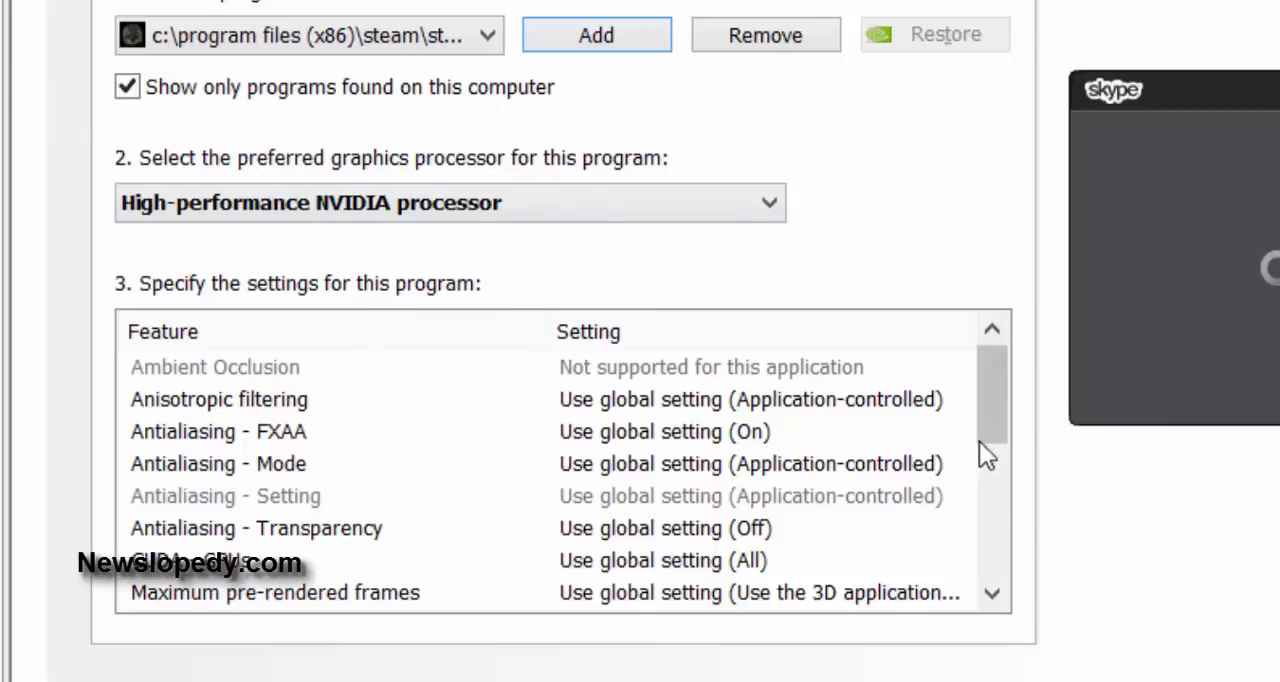
Set Maximum pre-rendered frames to 1 and Power management mode to Prefer maximum performance
scroll("down", 3)
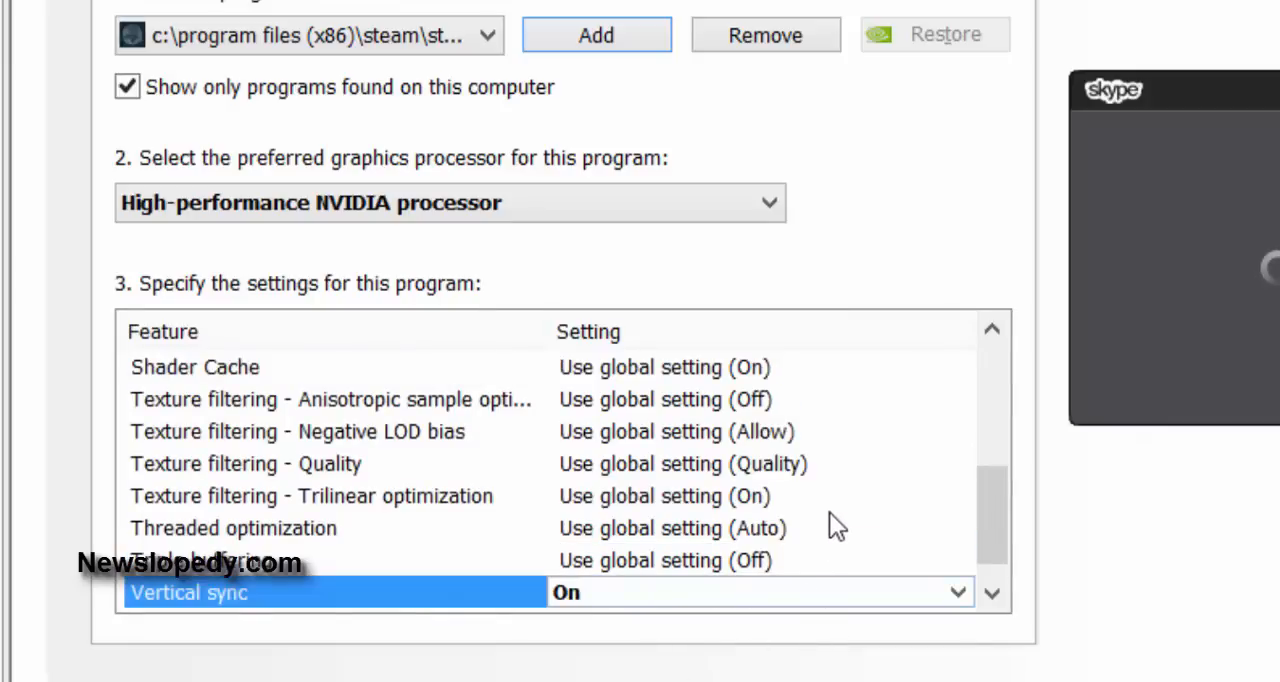
mouse_move(1018, 538)
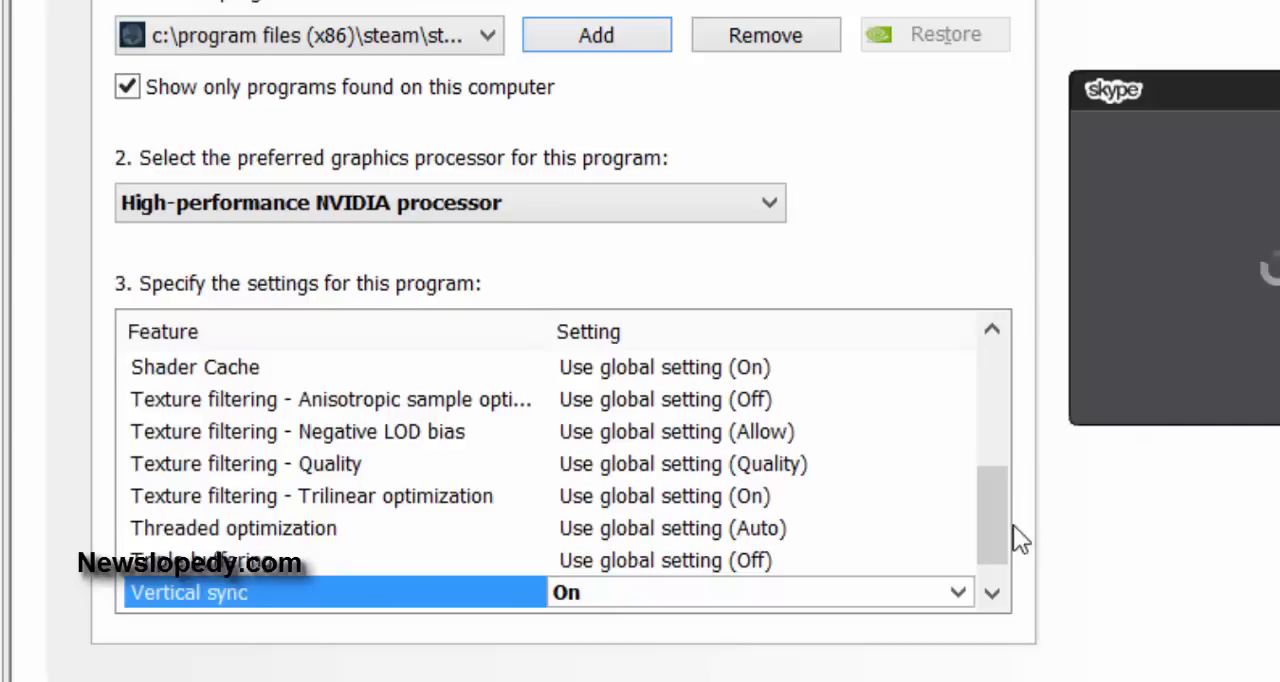
scroll("up", 3)
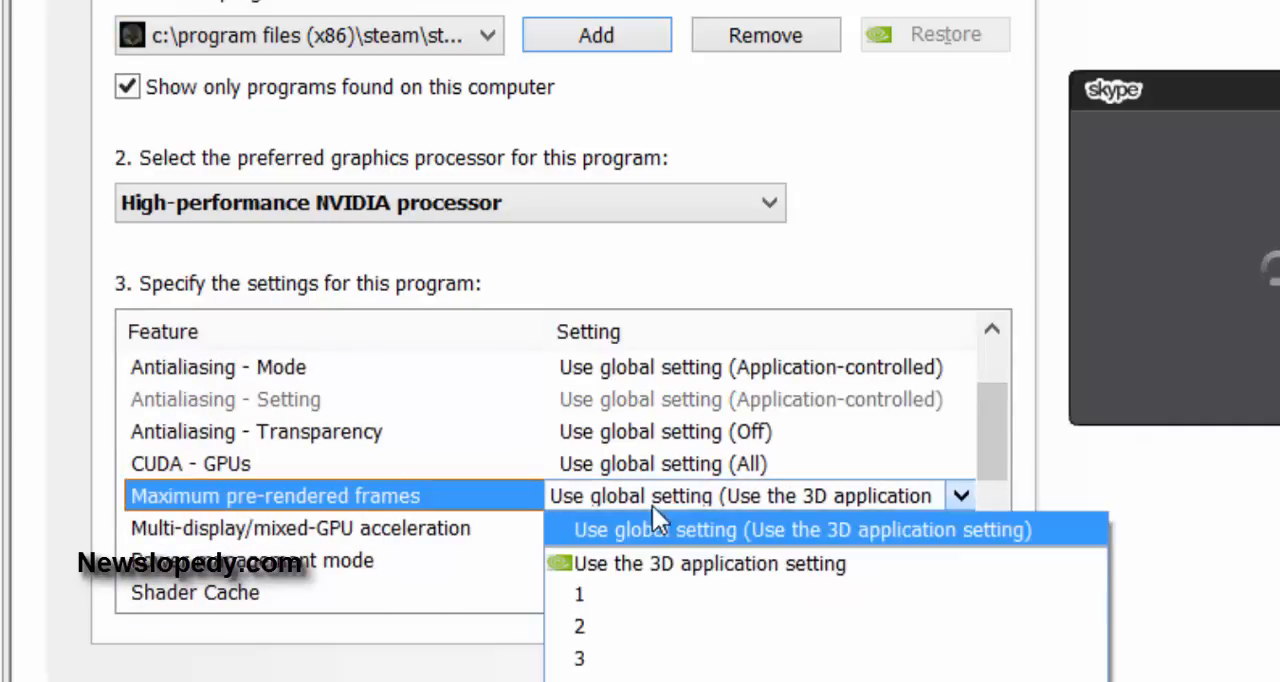
left_click(580, 594)
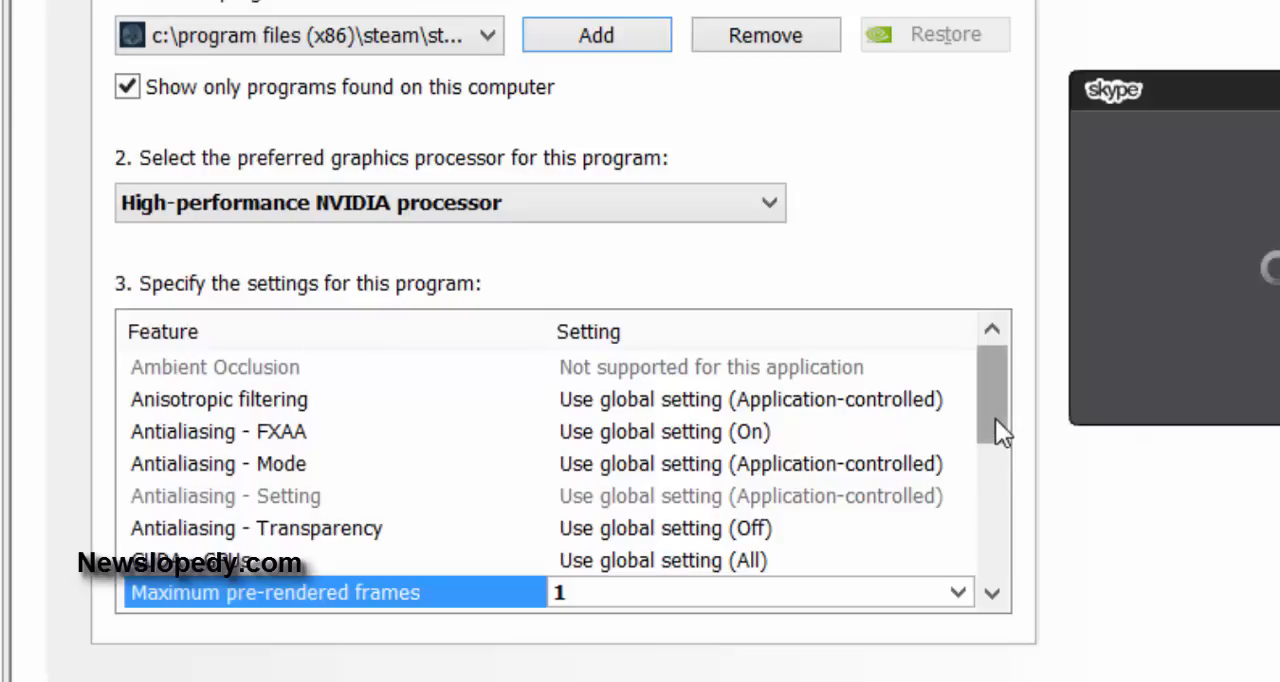
scroll("down", 3)
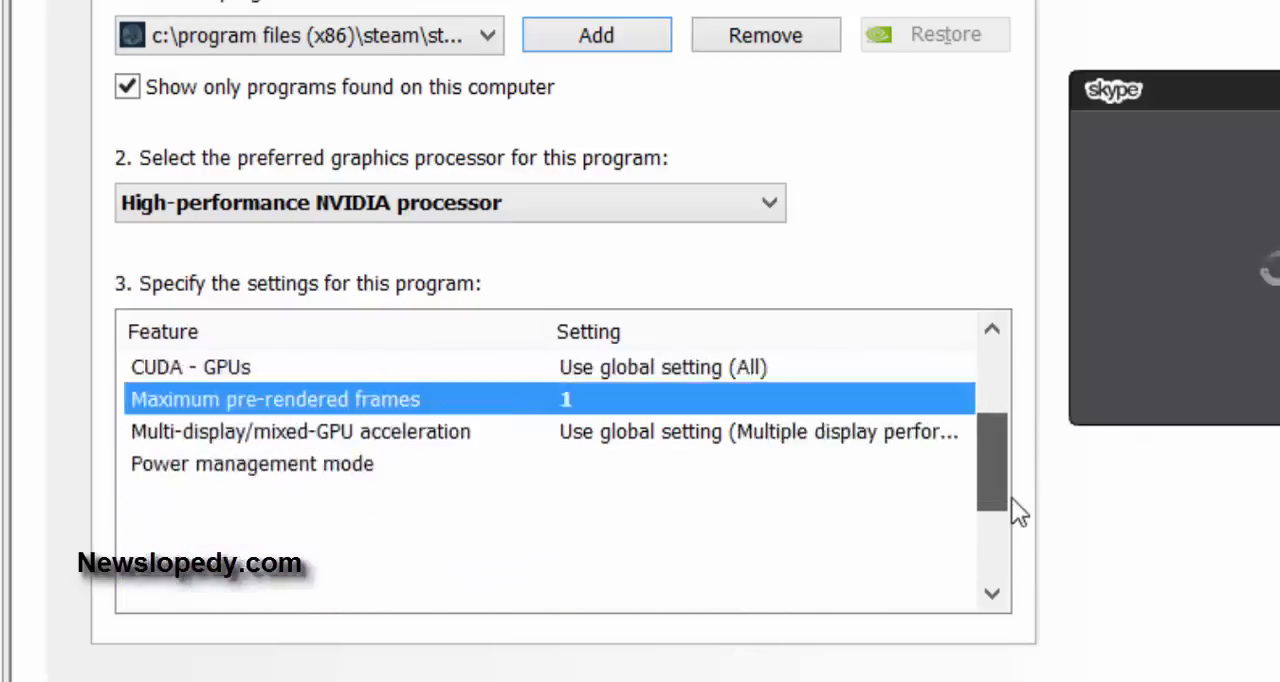
scroll("down", 3)
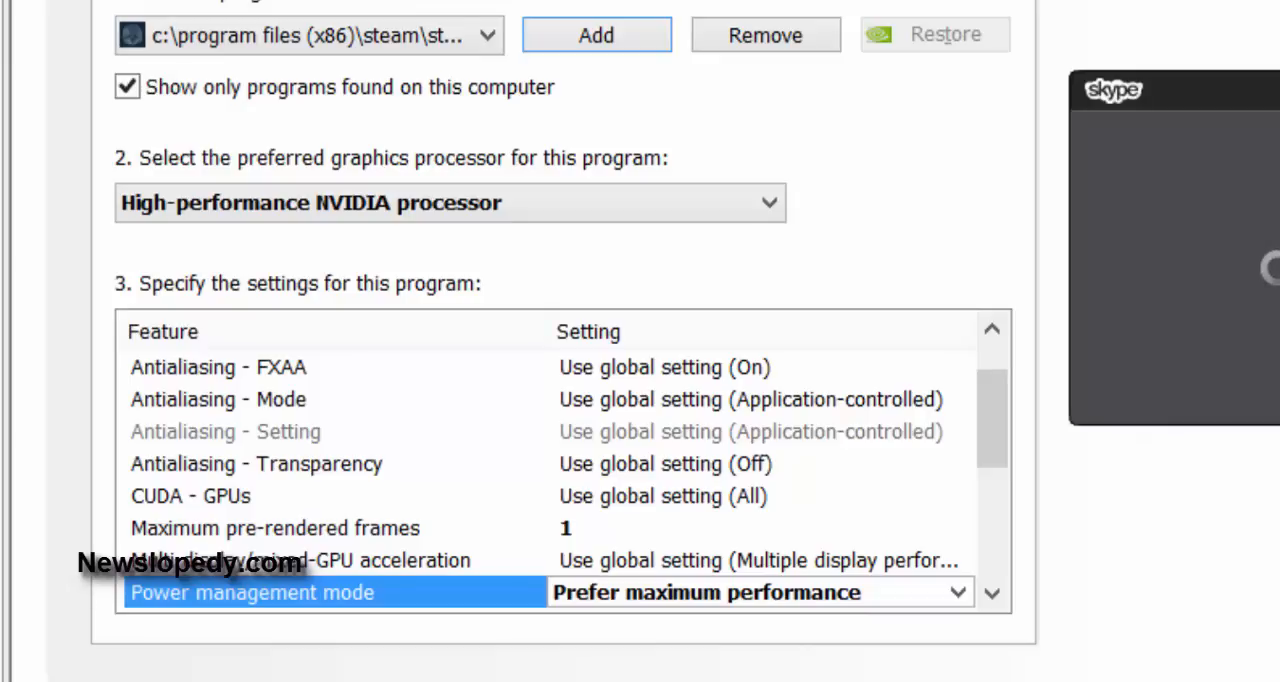
mouse_move(880, 490)
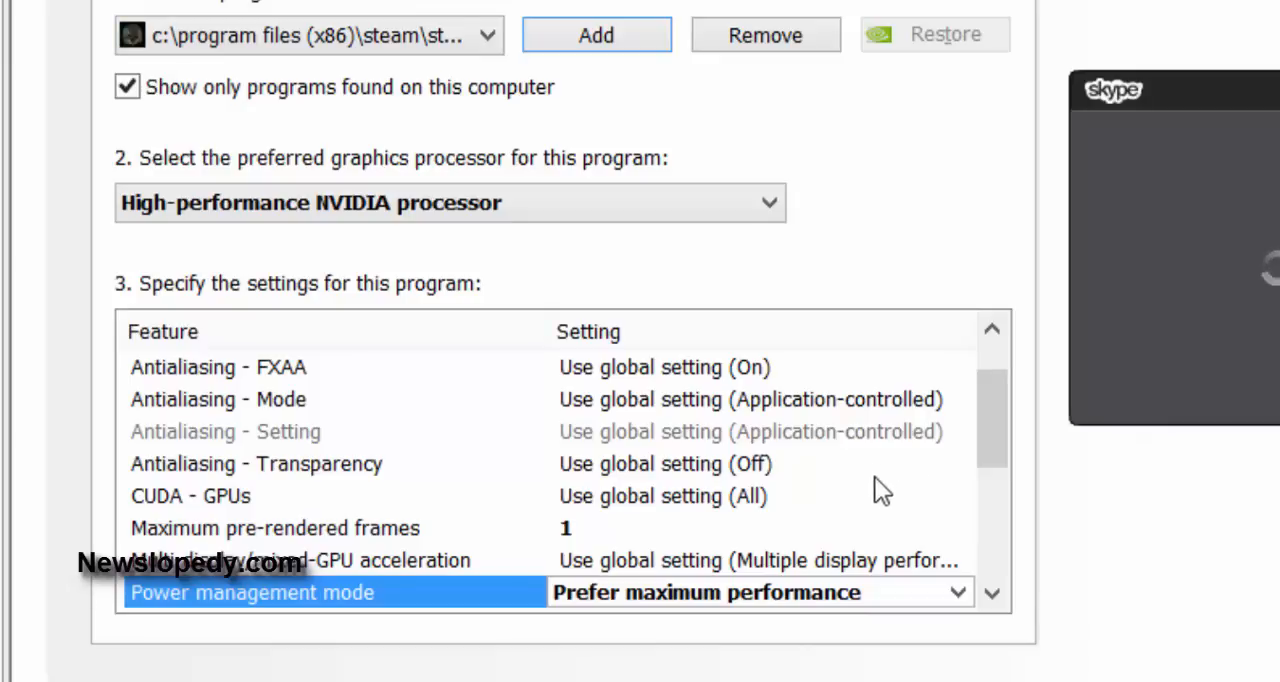
mouse_move(770, 556)
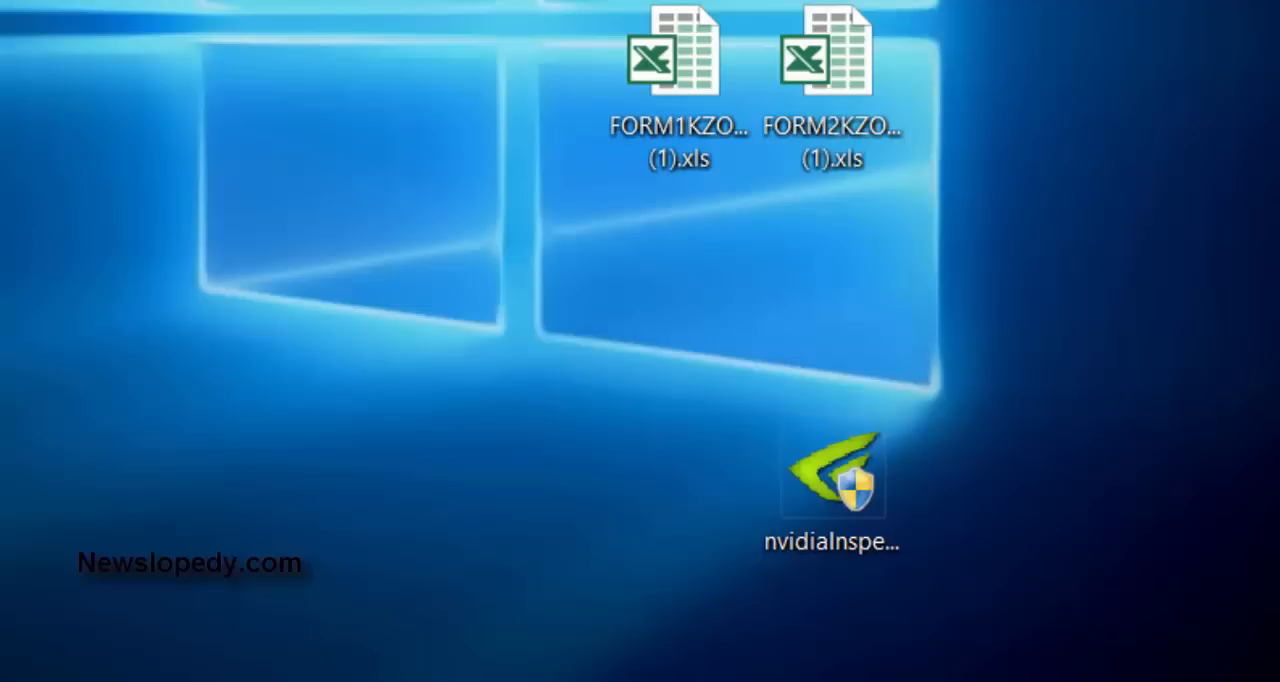
Close the control panel and launch NVIDIA Inspector from its desktop shortcut
left_click(832, 484)
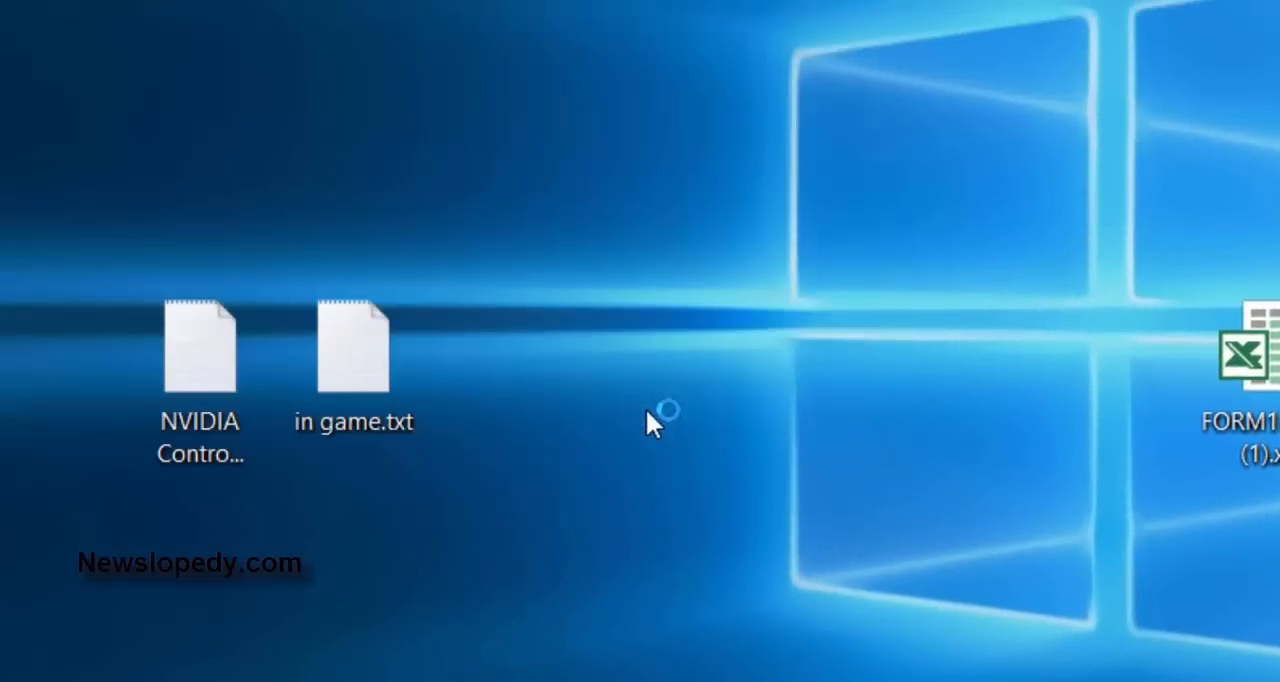
double_click(200, 350)
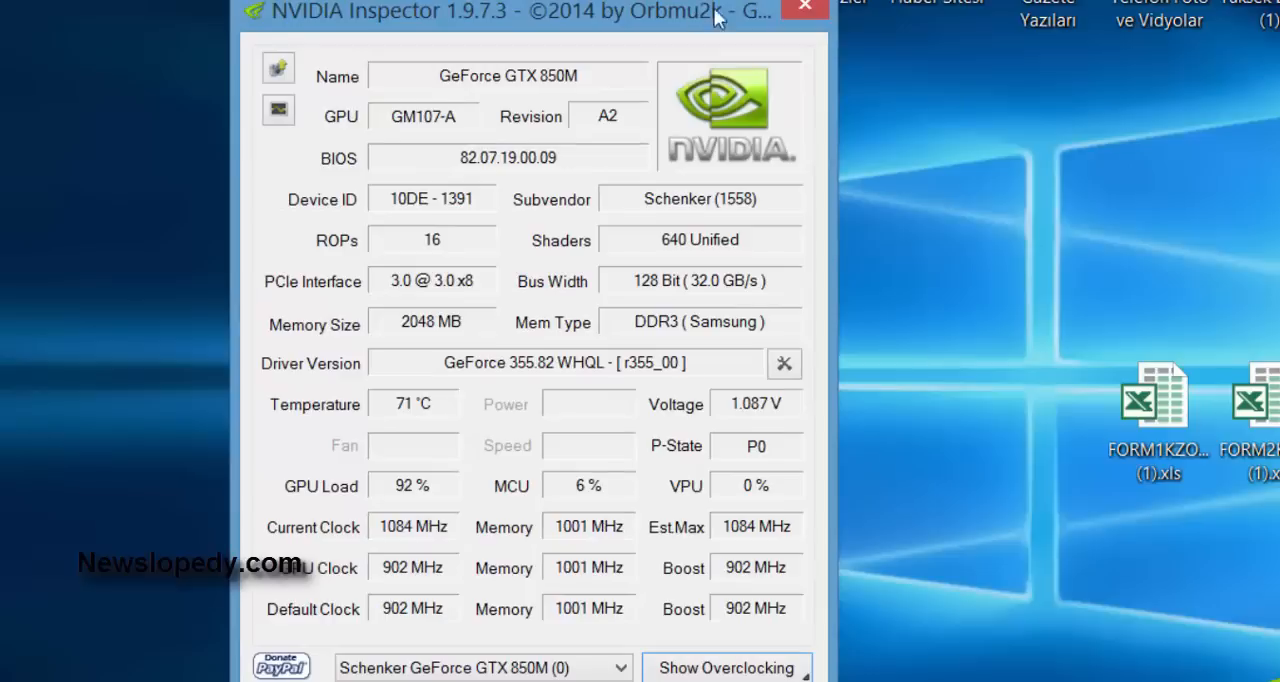
mouse_move(1032, 656)
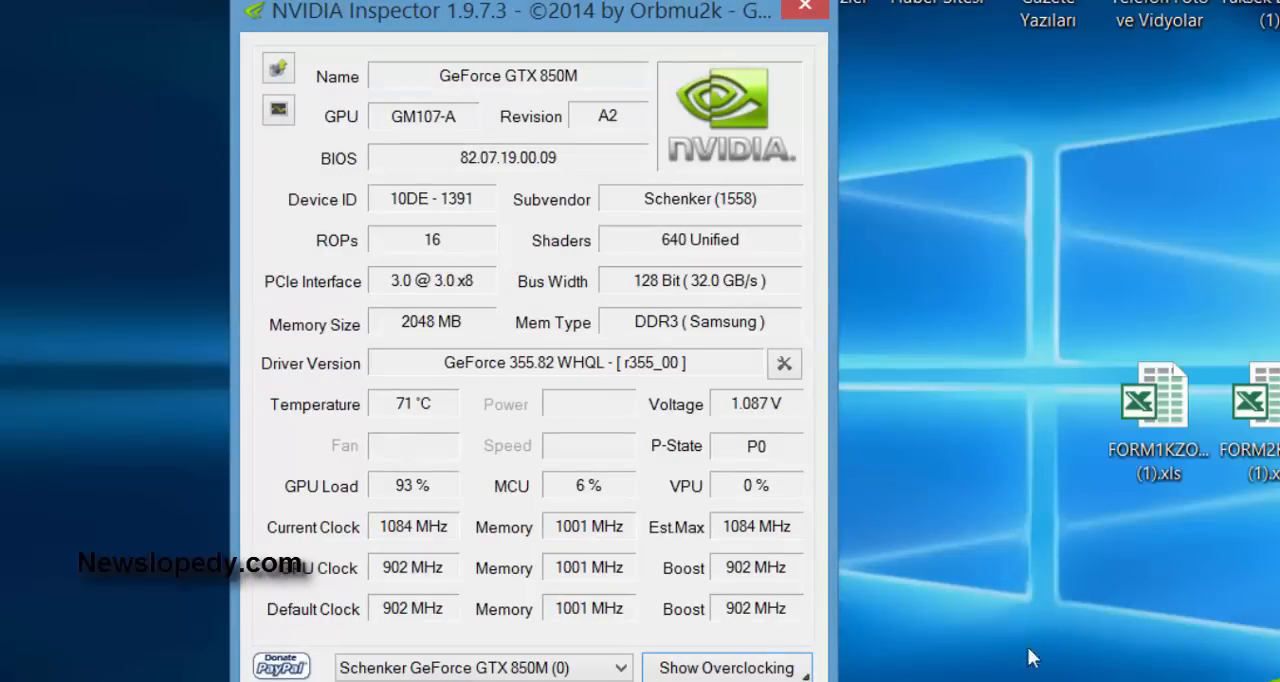